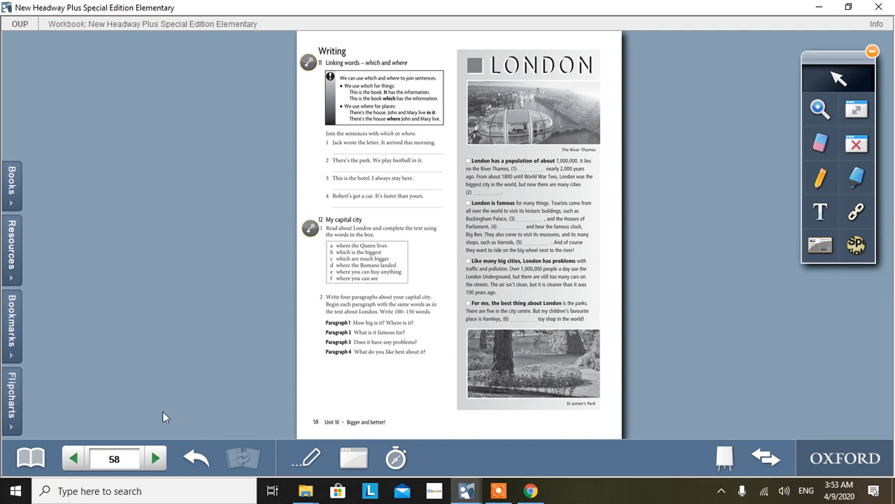
mouse_move(335, 68)
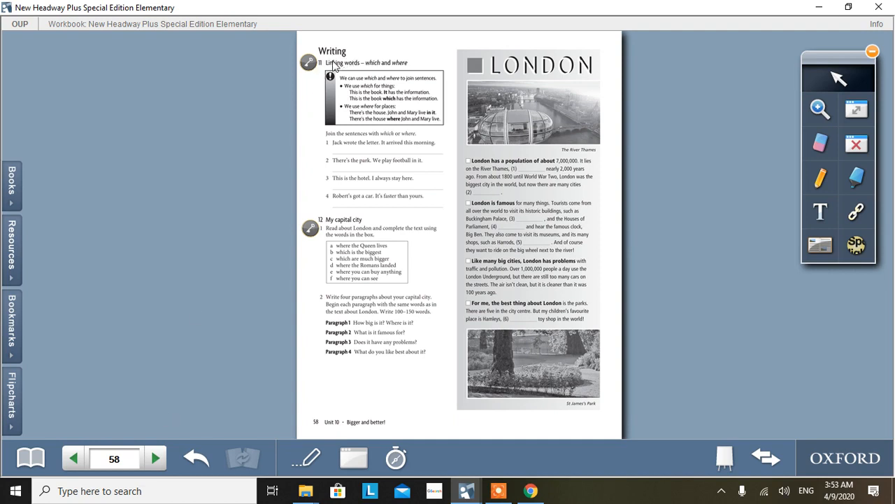
mouse_move(309, 63)
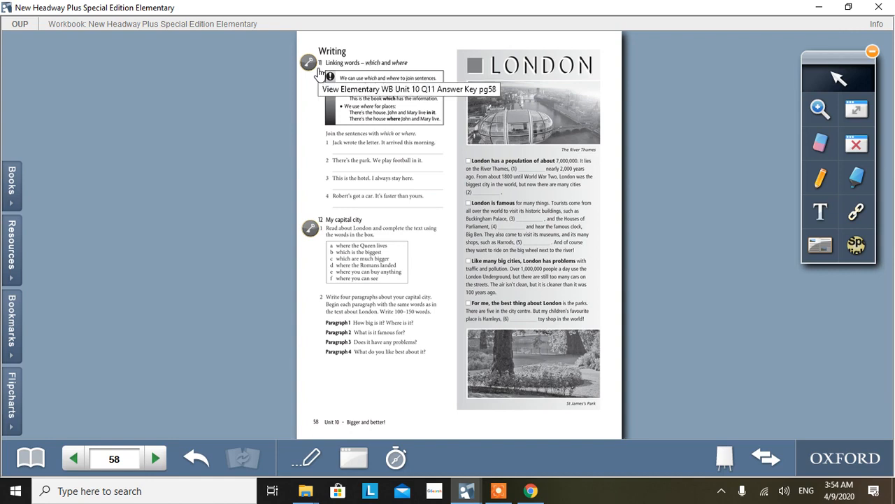
mouse_move(376, 67)
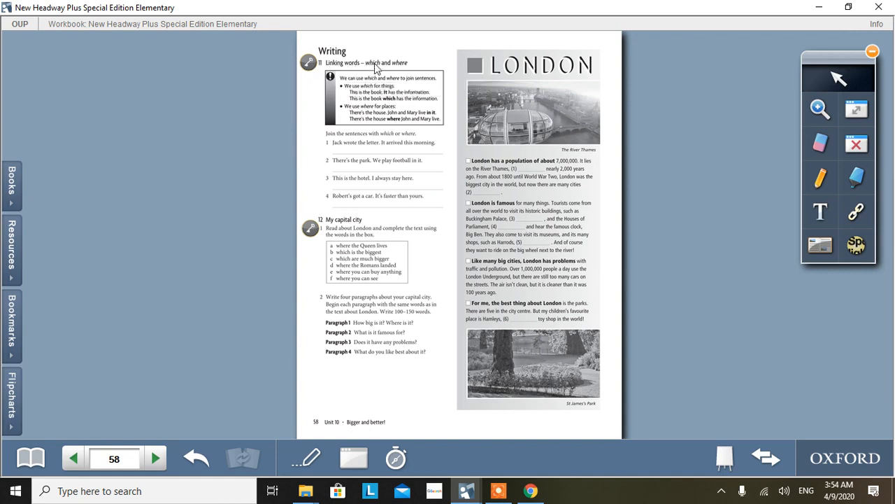
mouse_move(734, 73)
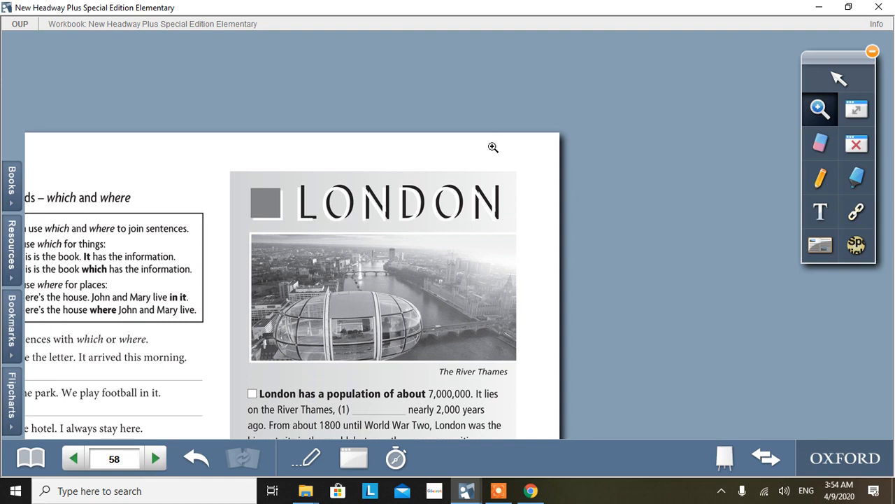
mouse_move(839, 79)
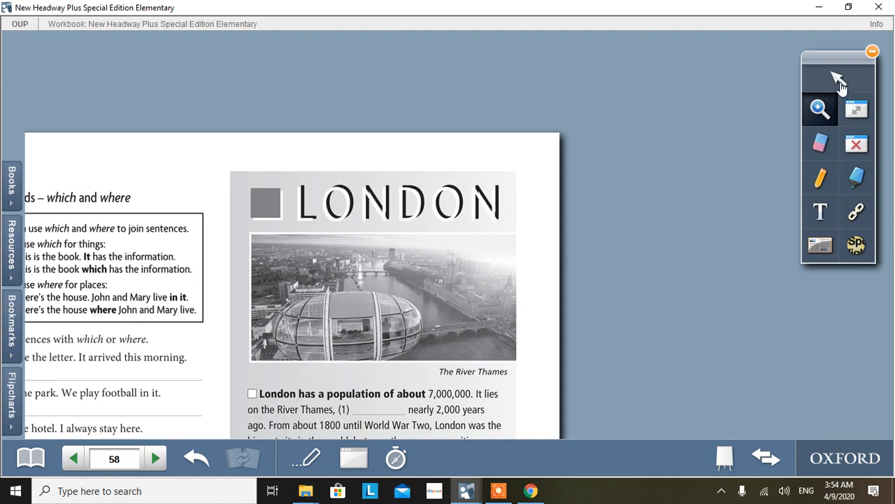
mouse_move(450, 163)
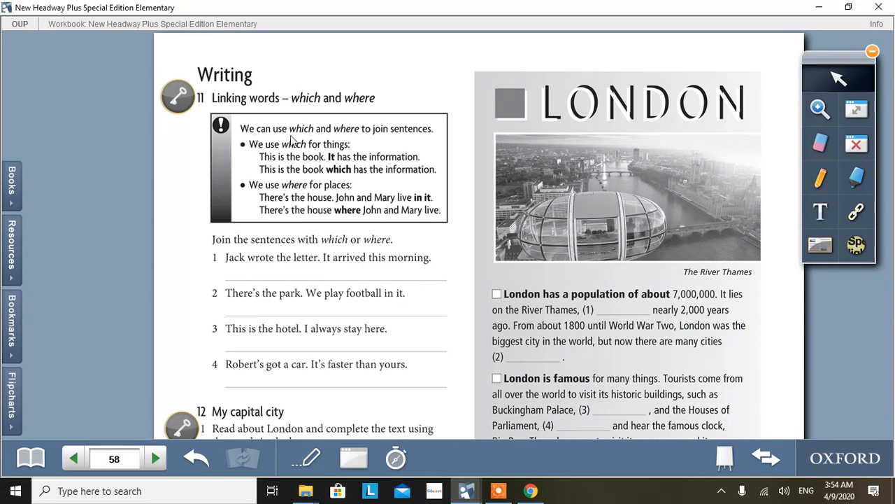
mouse_move(432, 135)
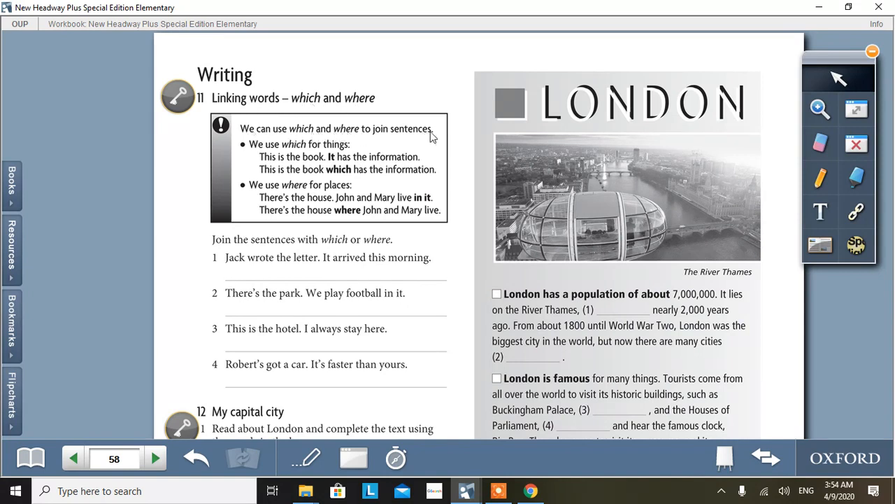
mouse_move(287, 151)
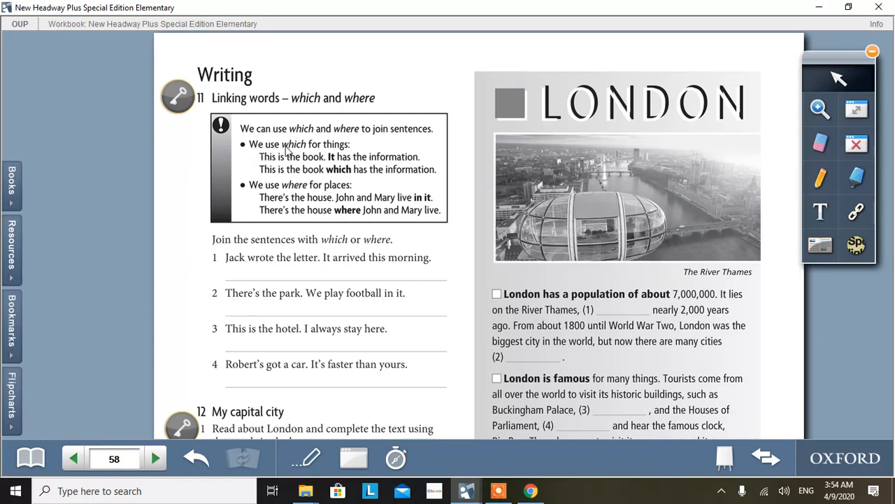
mouse_move(305, 156)
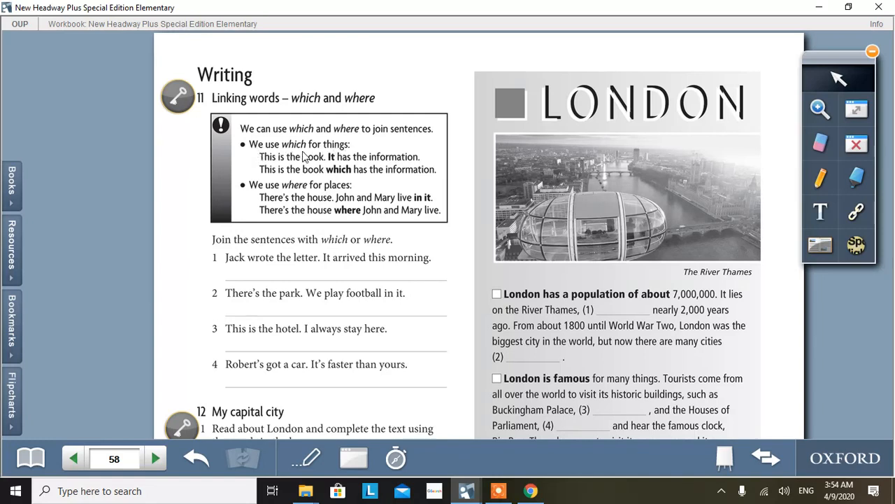
mouse_move(339, 164)
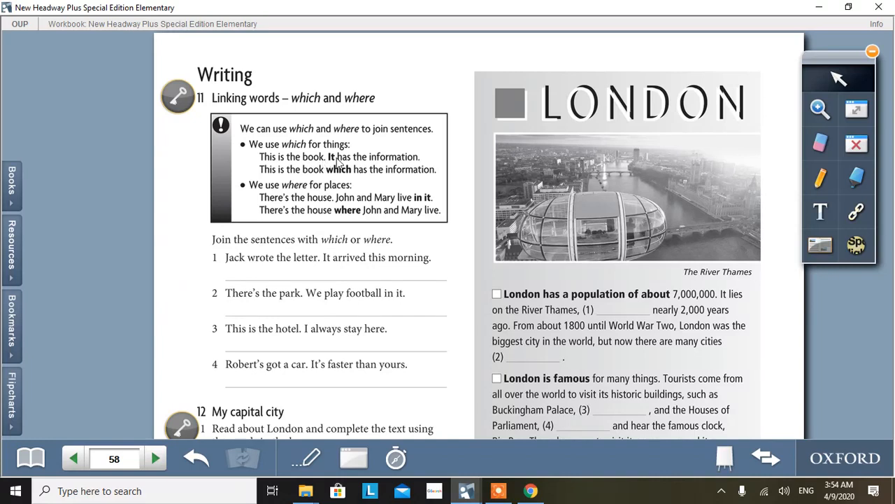
mouse_move(315, 163)
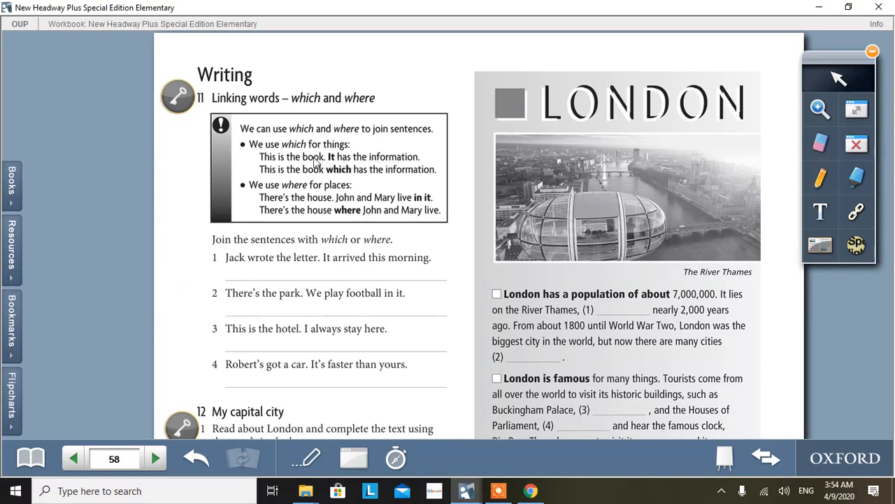
mouse_move(319, 165)
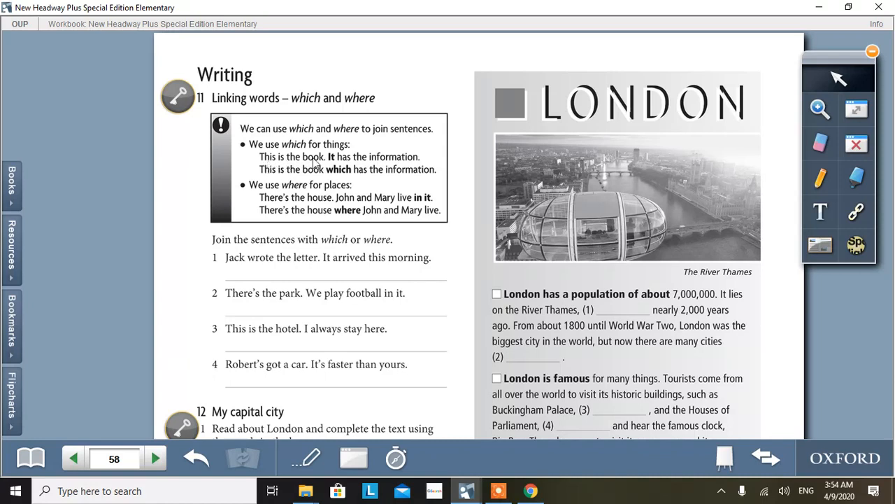
mouse_move(399, 160)
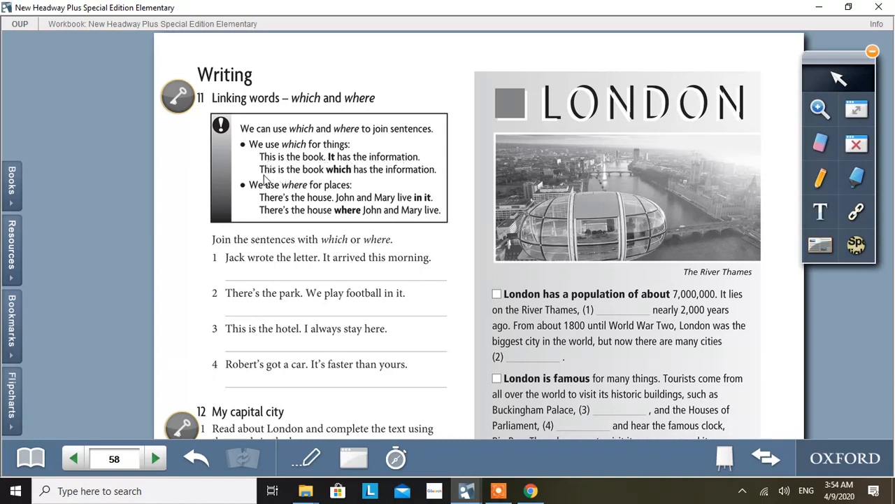
mouse_move(413, 176)
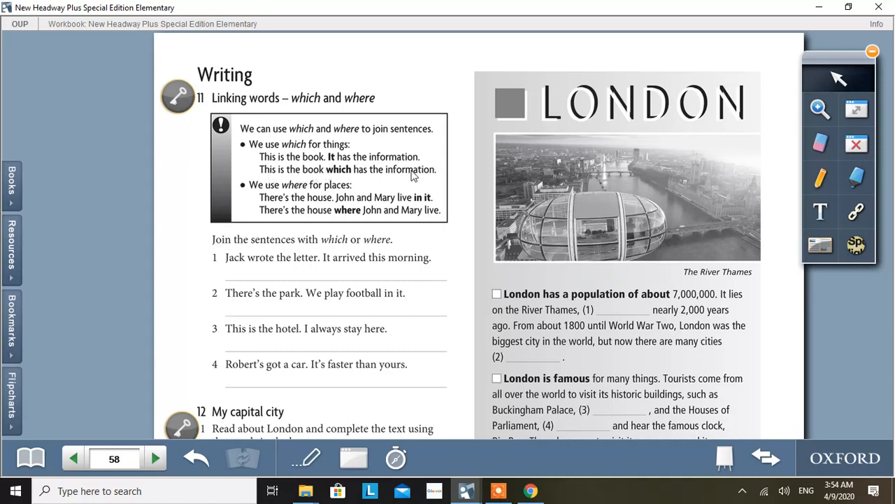
mouse_move(291, 193)
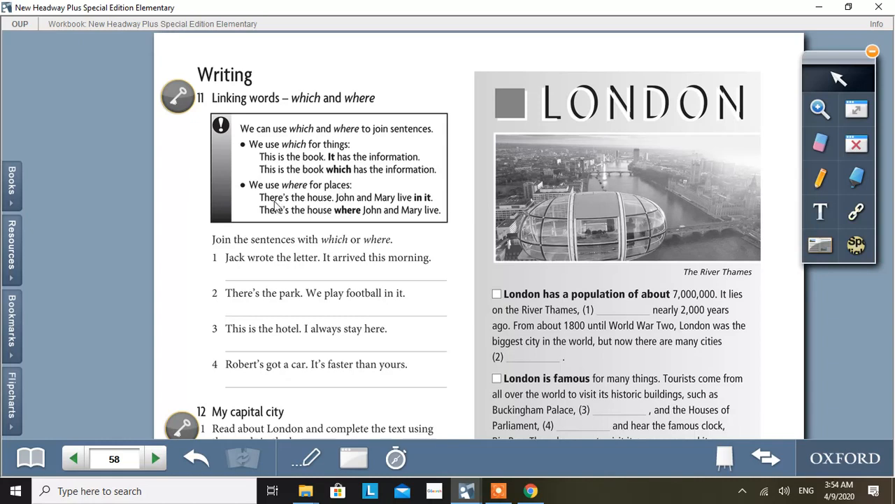
mouse_move(364, 205)
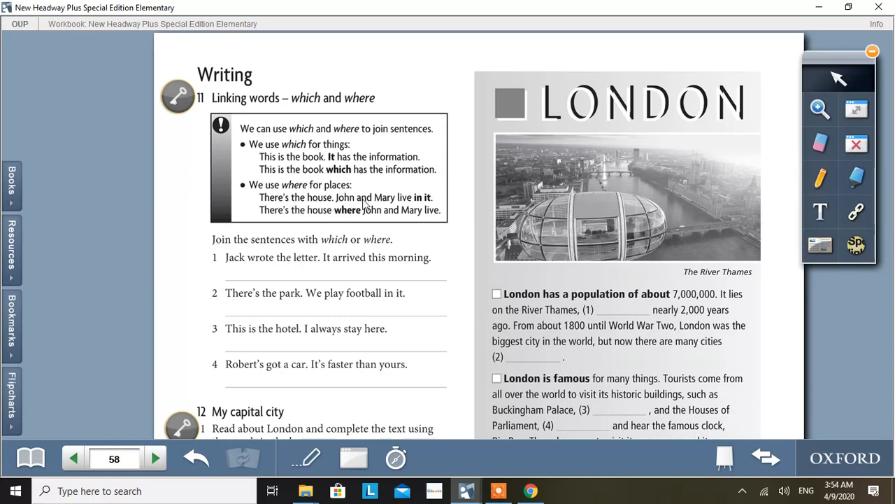
mouse_move(420, 203)
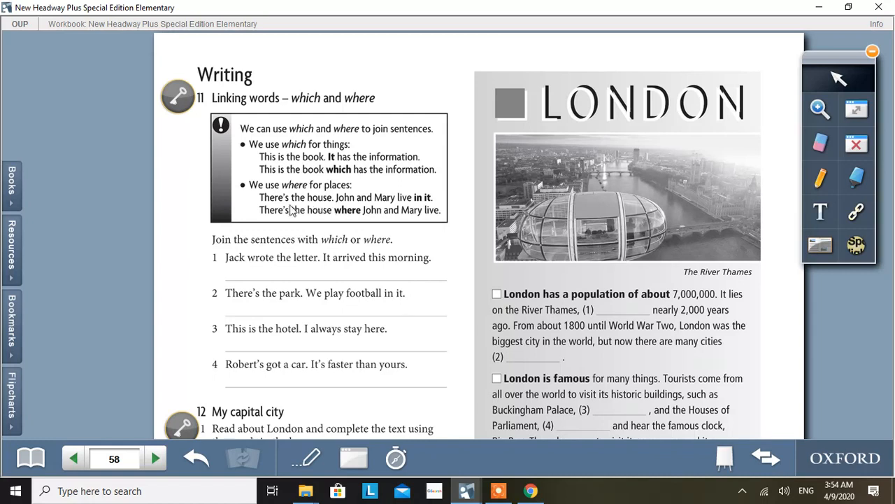
mouse_move(370, 204)
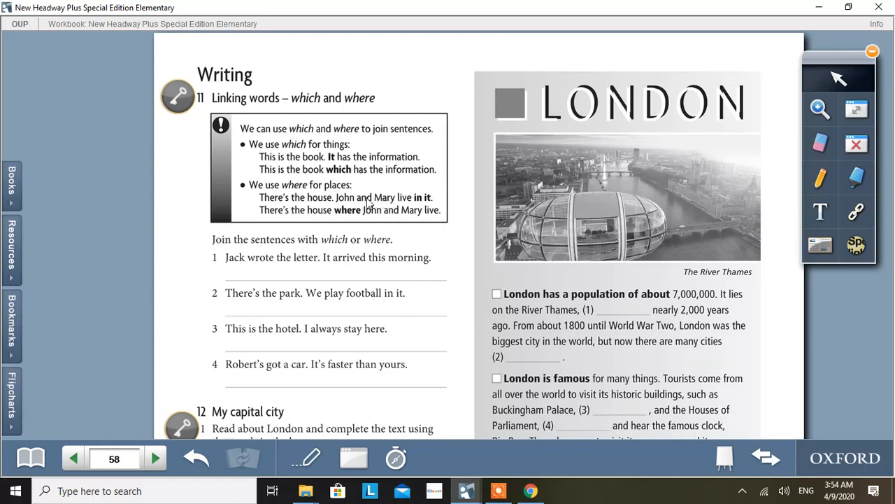
mouse_move(343, 218)
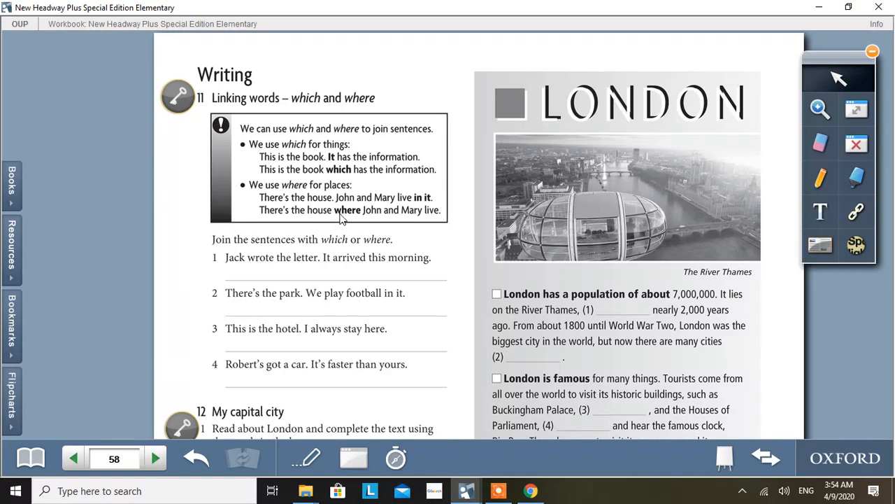
mouse_move(339, 218)
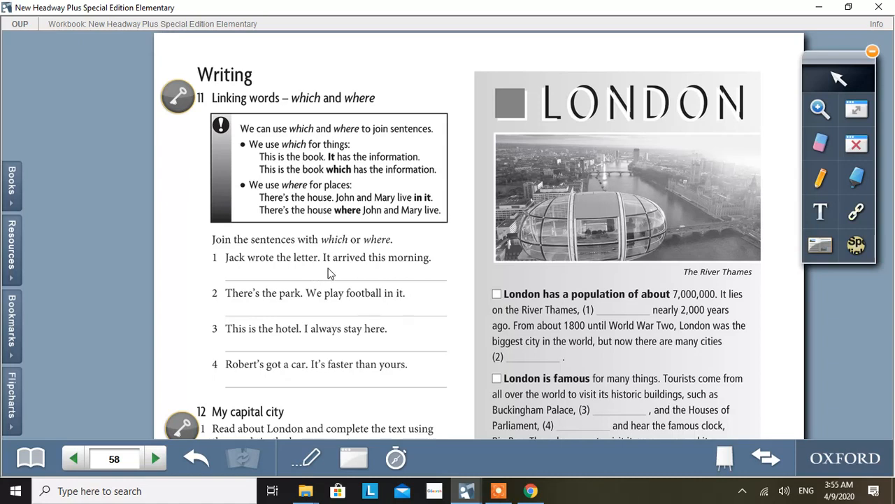
mouse_move(265, 271)
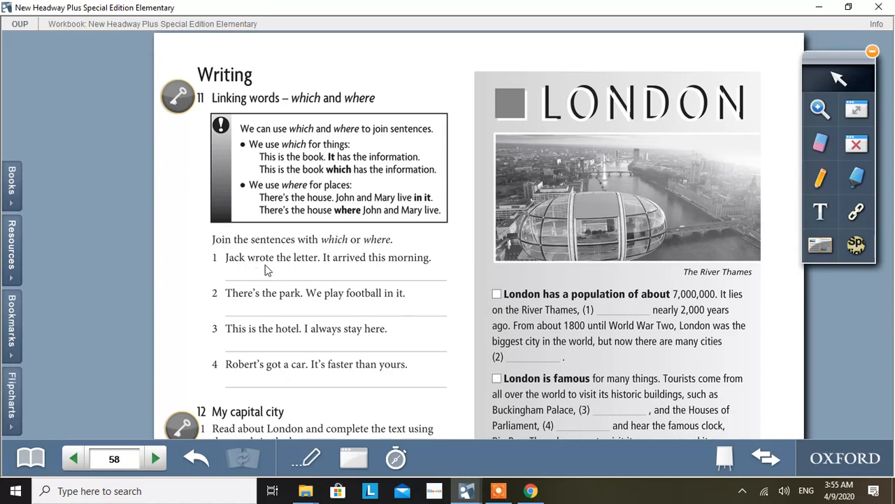
mouse_move(317, 266)
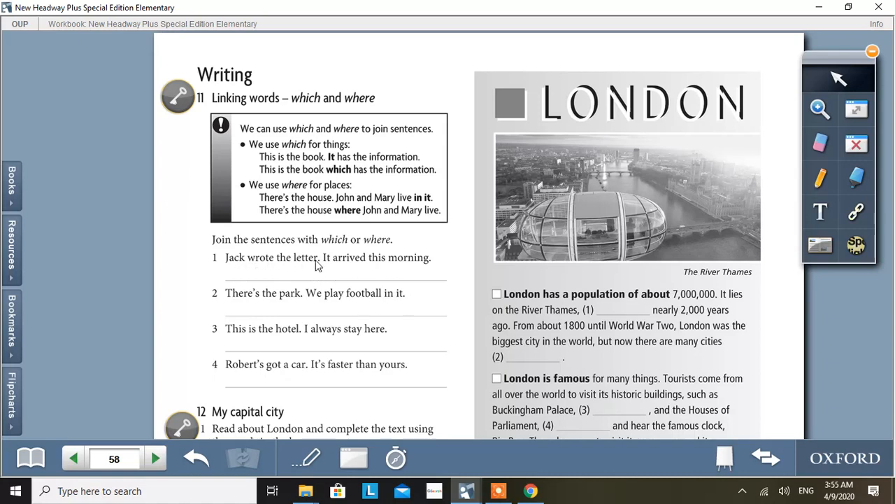
mouse_move(395, 271)
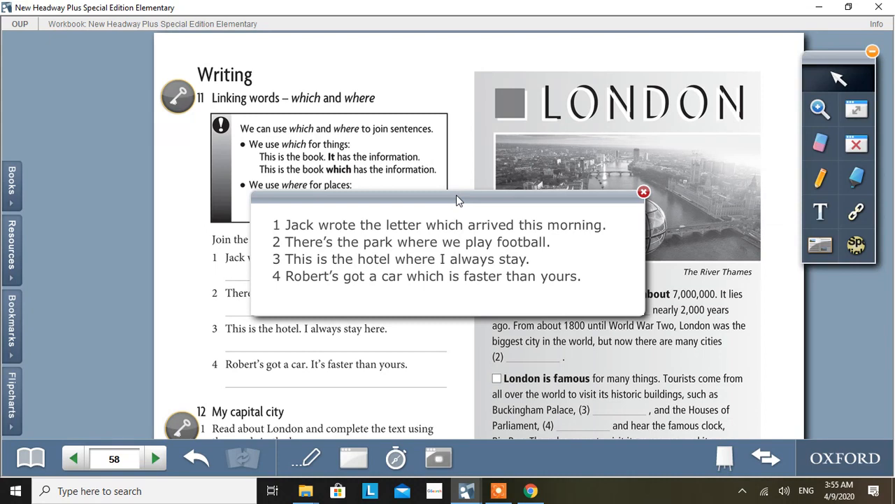
left_click_drag(459, 202, 515, 177)
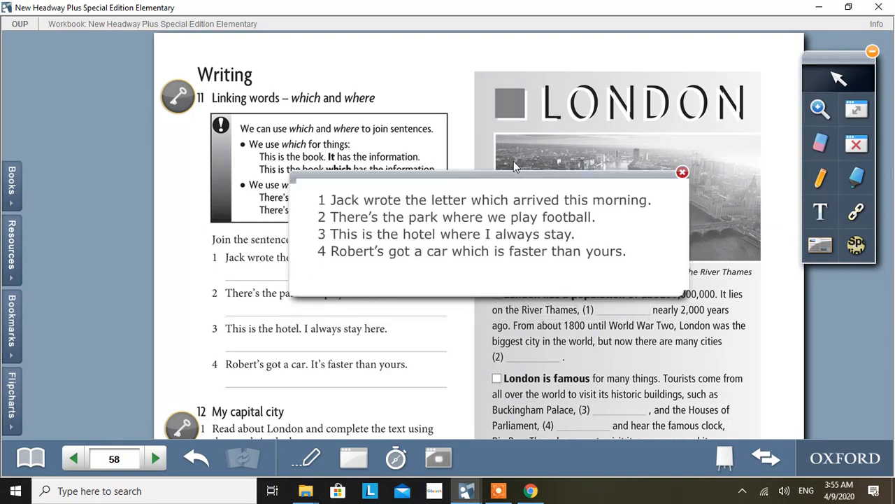
left_click_drag(511, 166, 665, 245)
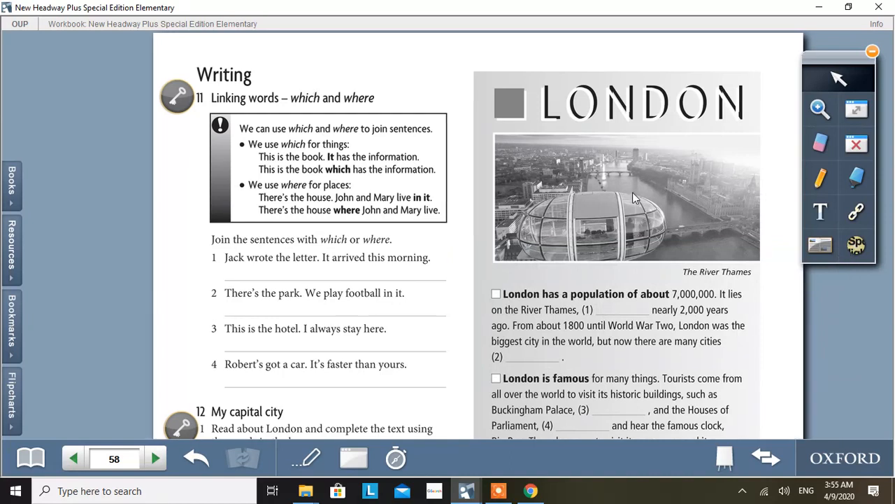
scroll("down", 3)
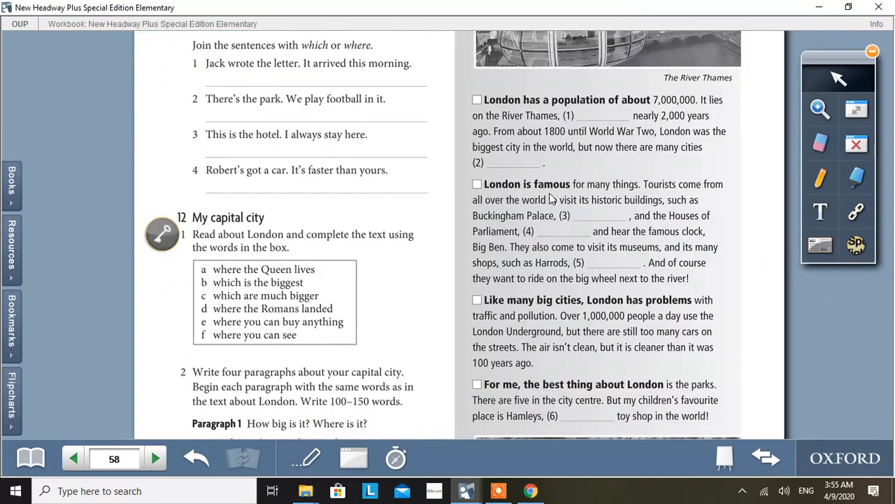
Step: Scroll down page 58 toward Writing task 2 and its paragraph prompts
scroll("down", 3)
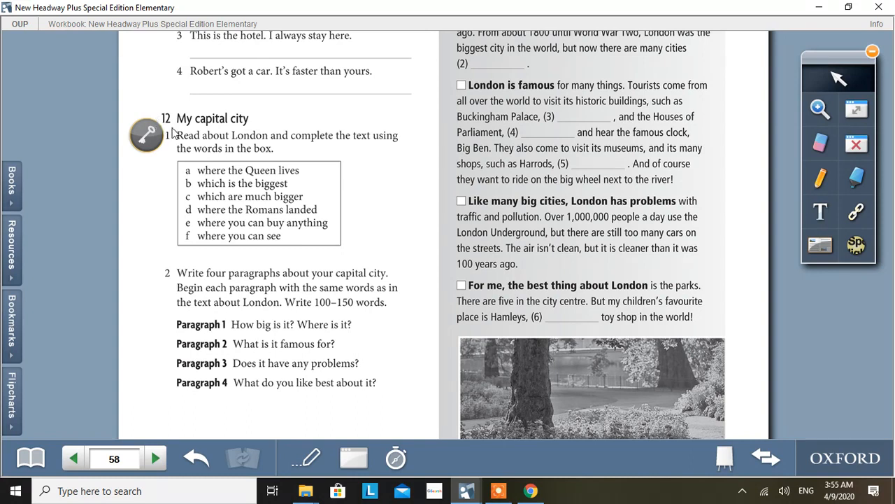
mouse_move(240, 131)
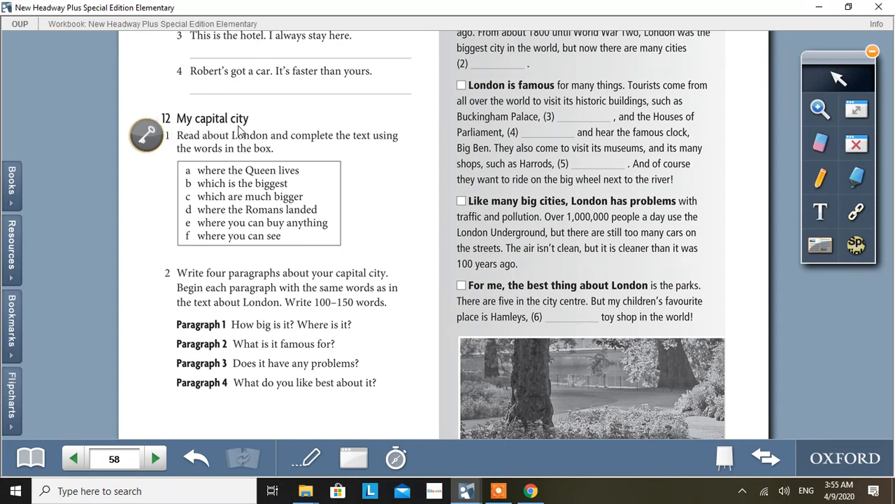
mouse_move(167, 146)
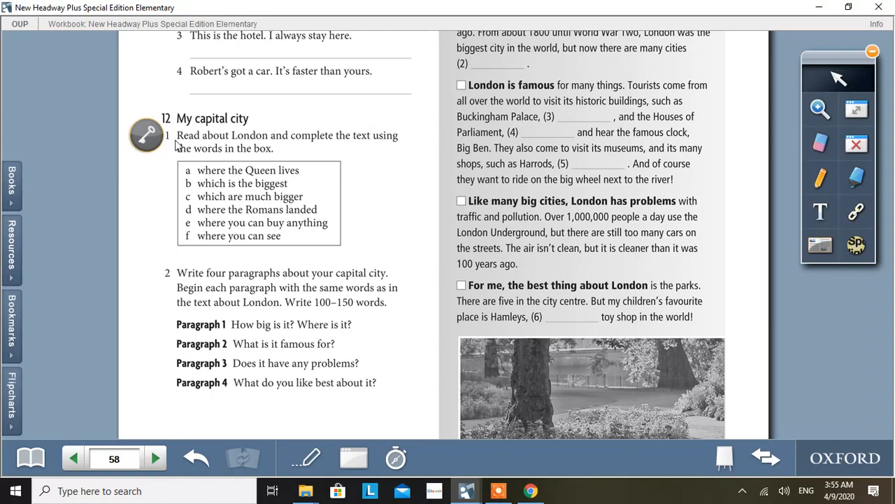
mouse_move(320, 148)
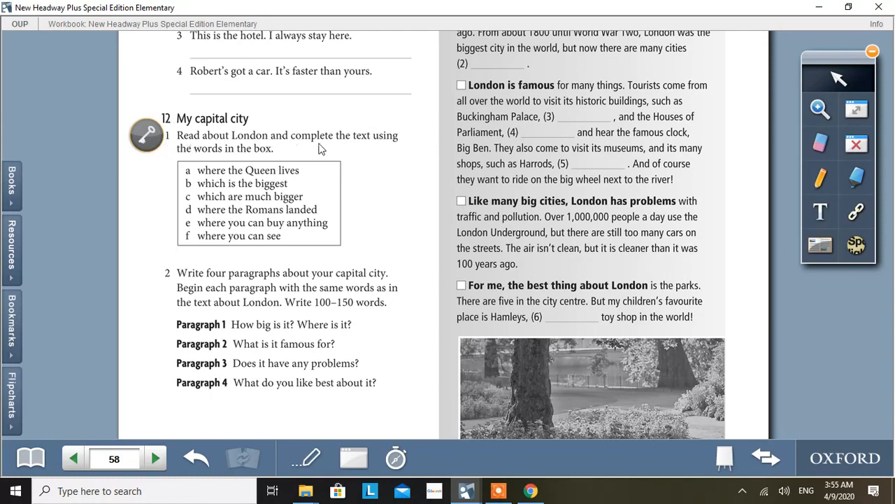
mouse_move(257, 158)
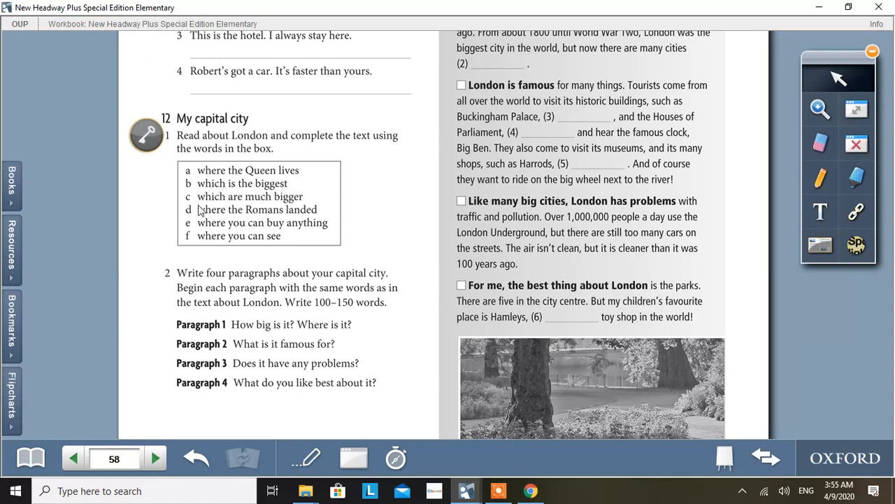
mouse_move(275, 176)
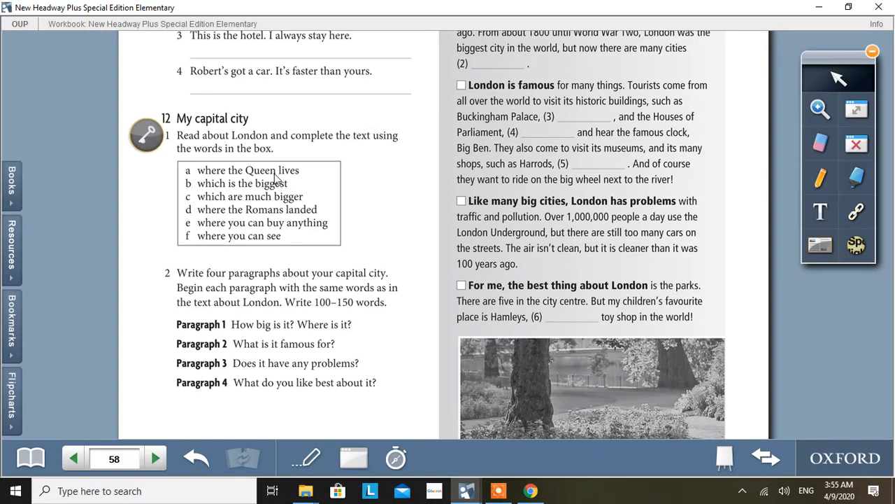
mouse_move(532, 142)
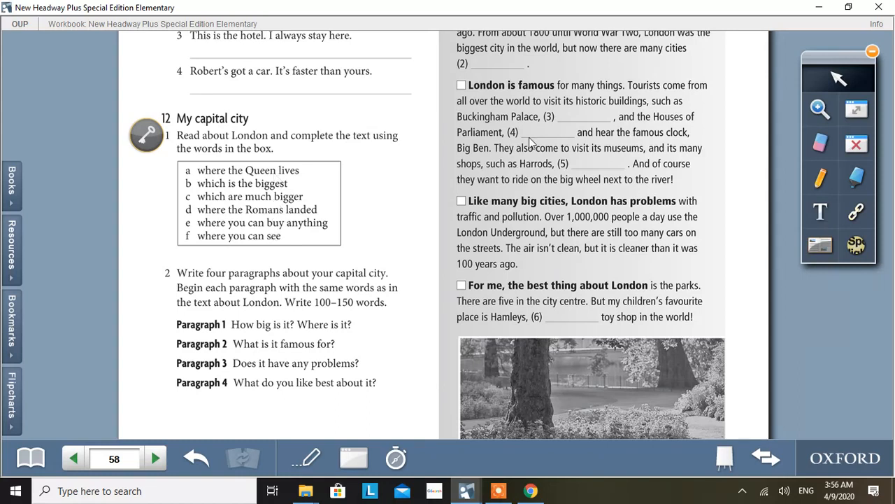
mouse_move(556, 171)
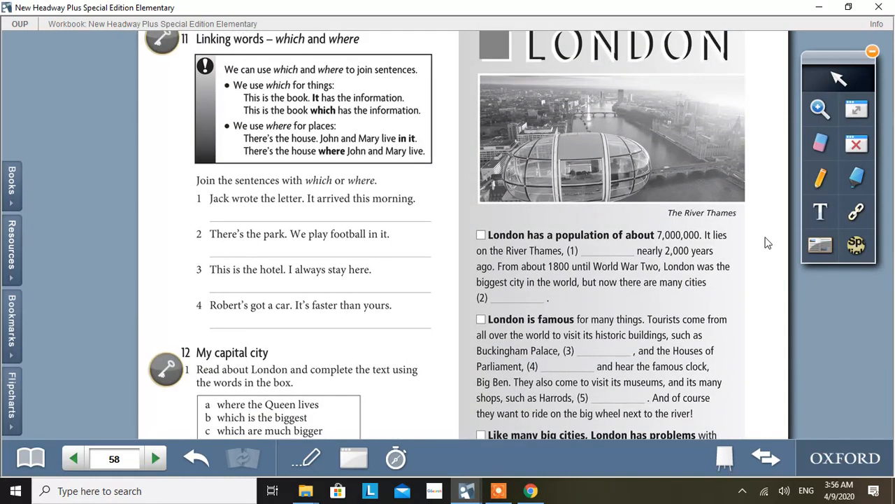
Step: Scroll down to the Activity 12 word box and the London gap-fill paragraphs
scroll("down", 3)
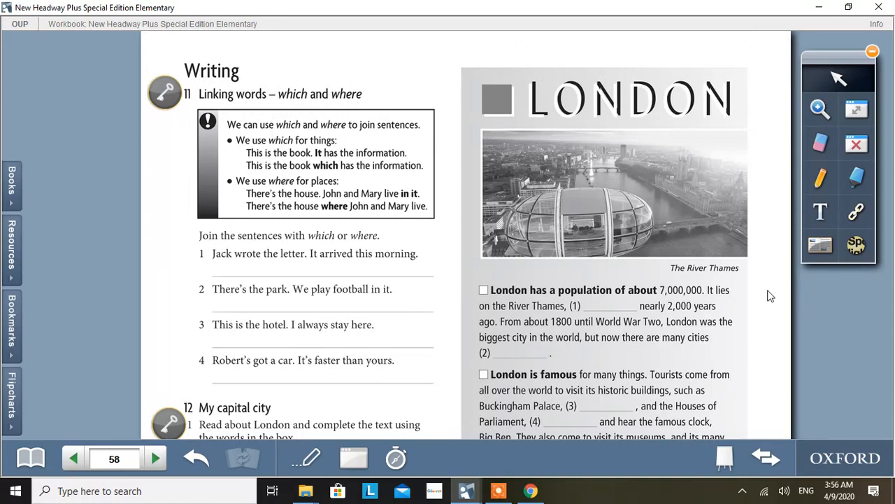
scroll("down", 3)
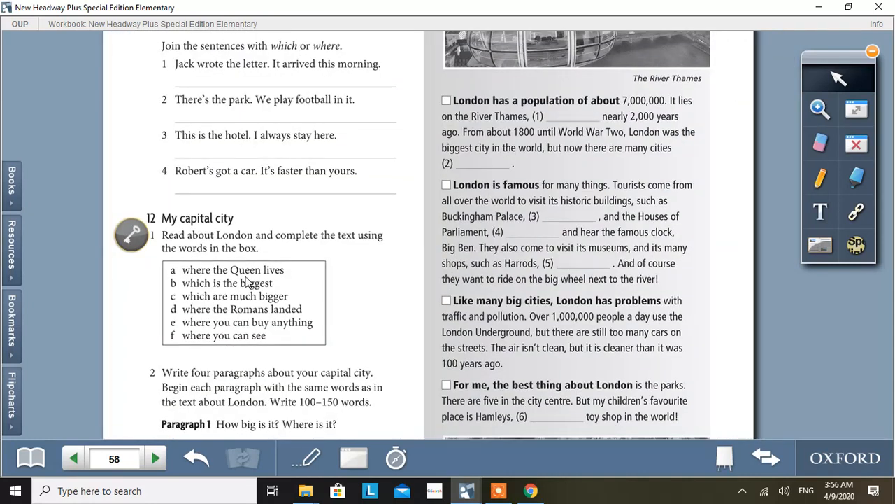
mouse_move(543, 193)
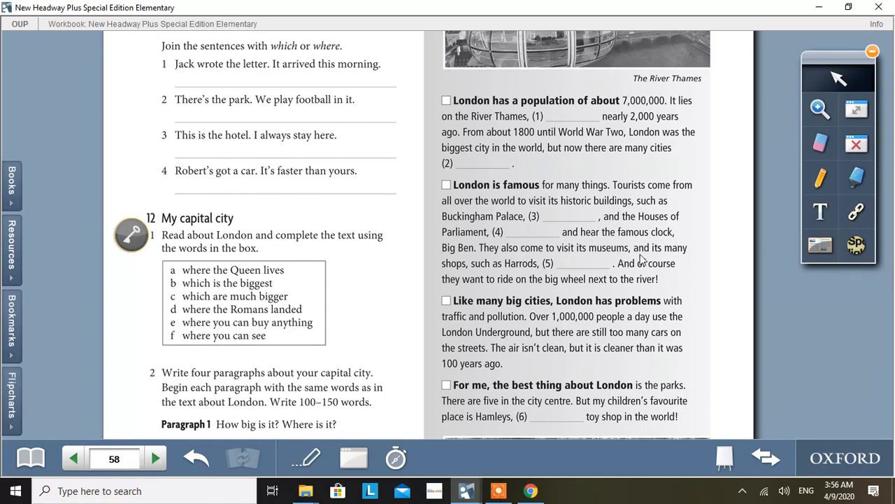
scroll("down", 3)
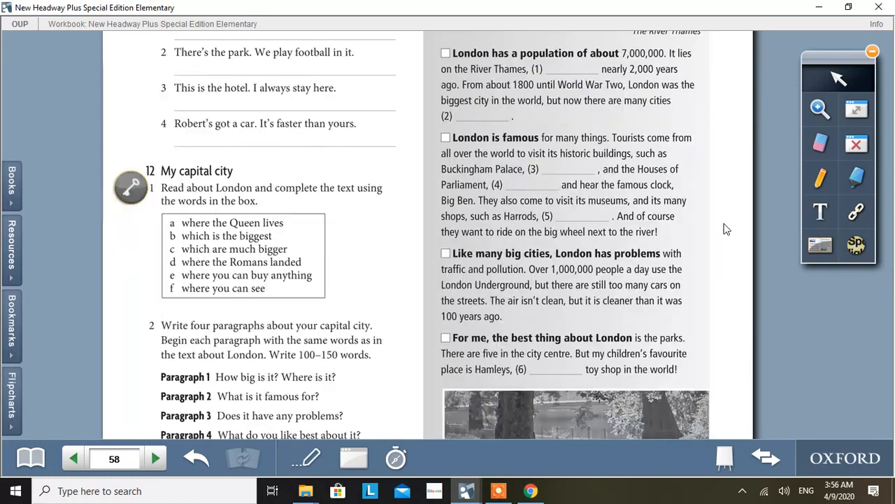
Step: Scroll further to Writing task 2 with Paragraphs 1–4 and the park photo
scroll("down", 3)
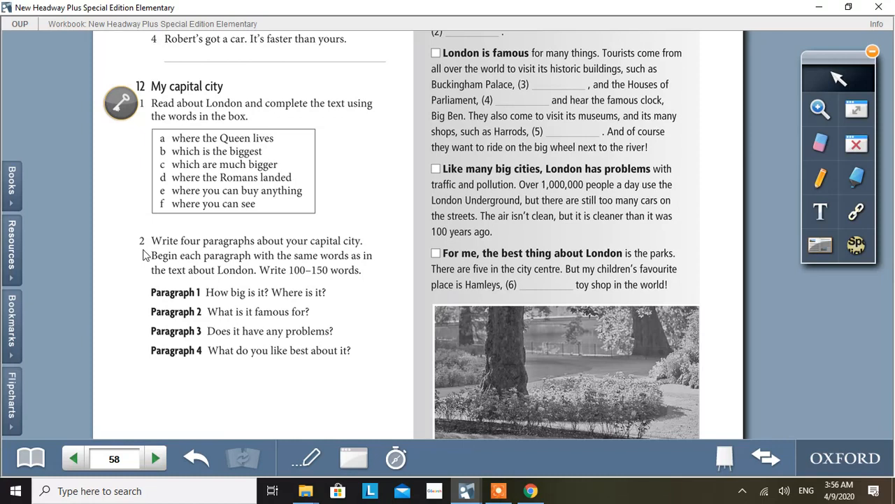
mouse_move(216, 251)
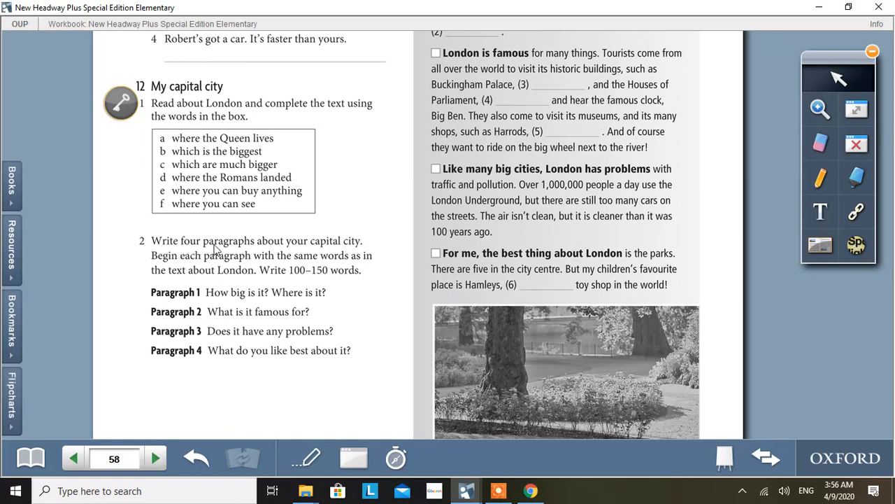
mouse_move(357, 250)
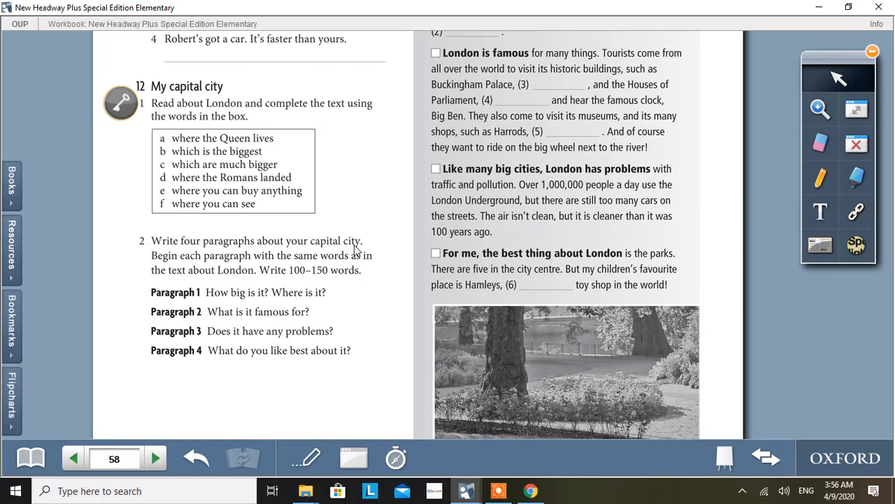
mouse_move(193, 271)
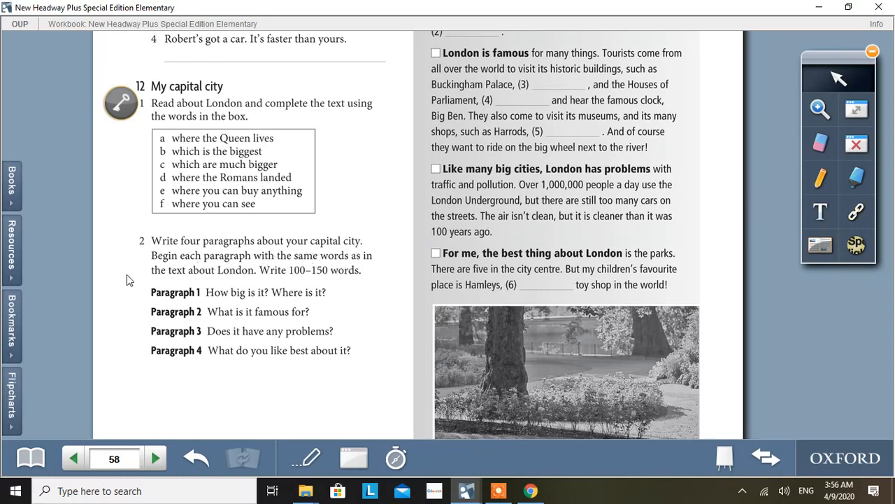
mouse_move(574, 163)
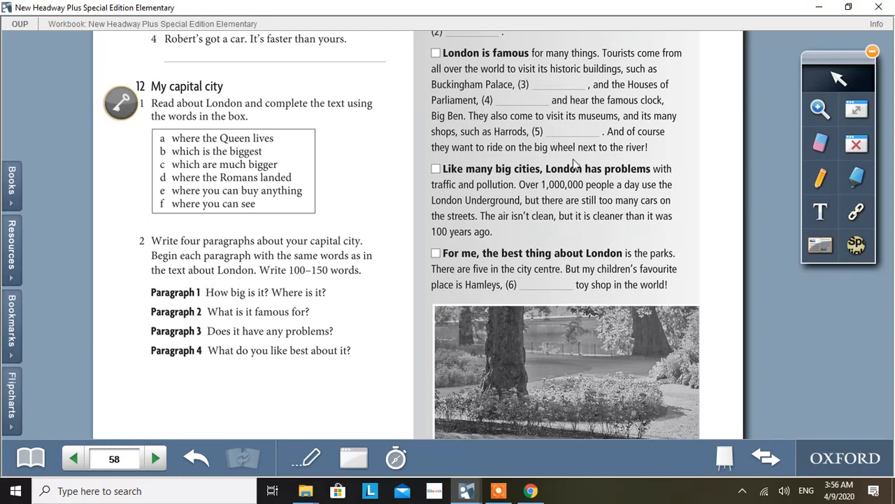
mouse_move(702, 213)
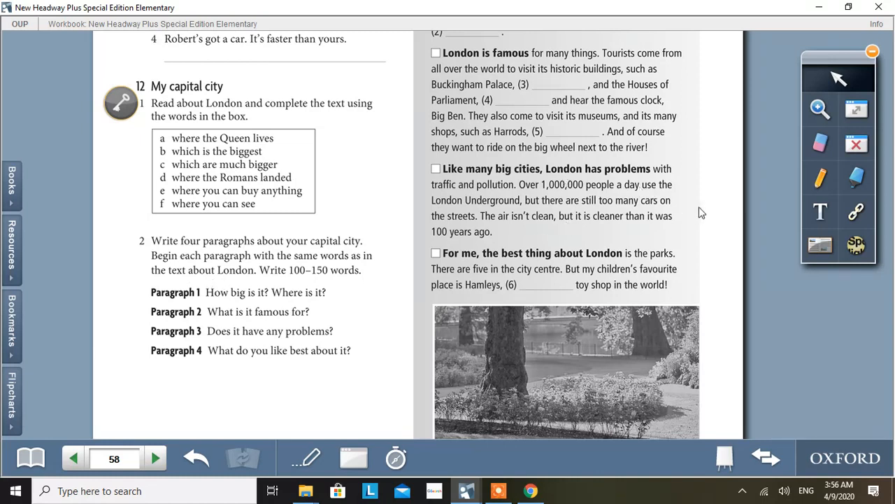
scroll("down", 3)
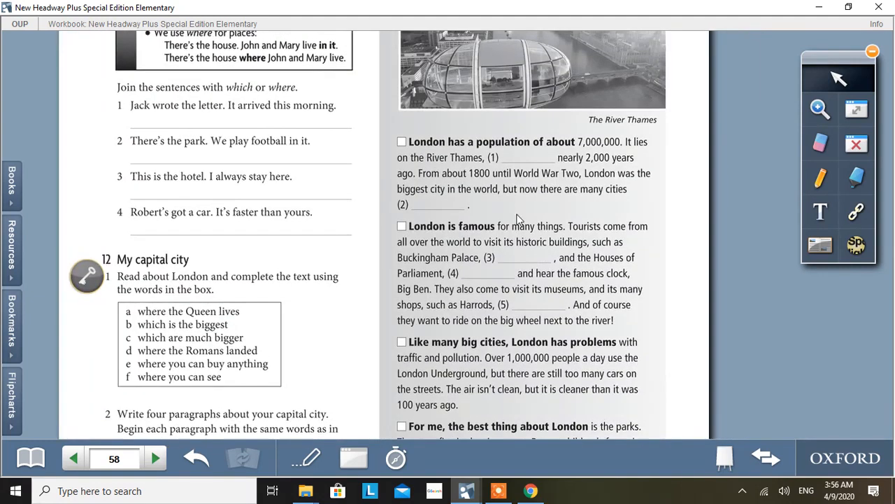
mouse_move(510, 184)
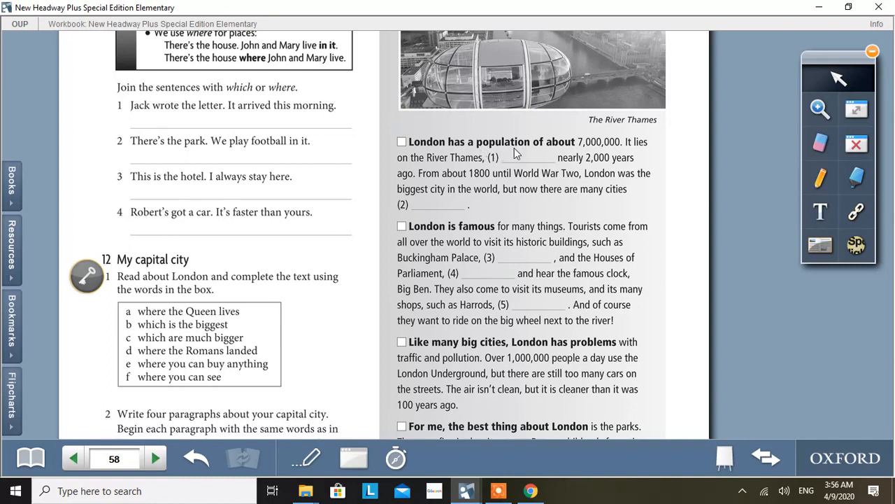
mouse_move(437, 152)
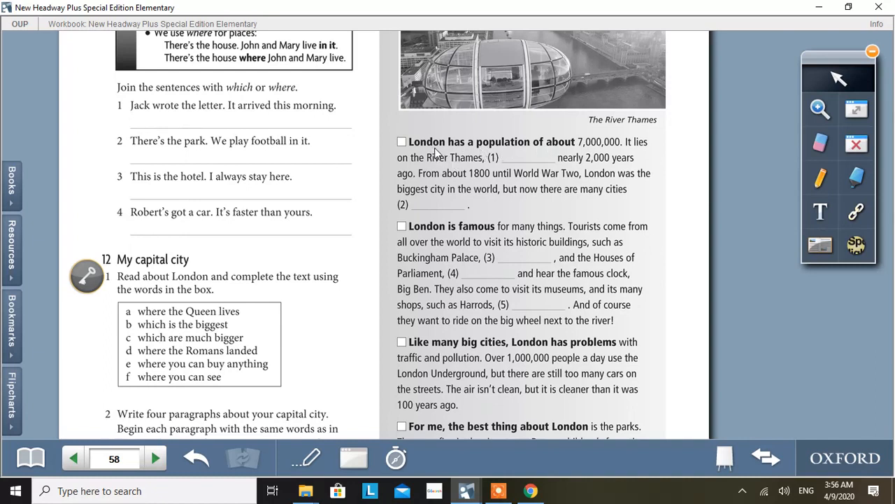
mouse_move(625, 151)
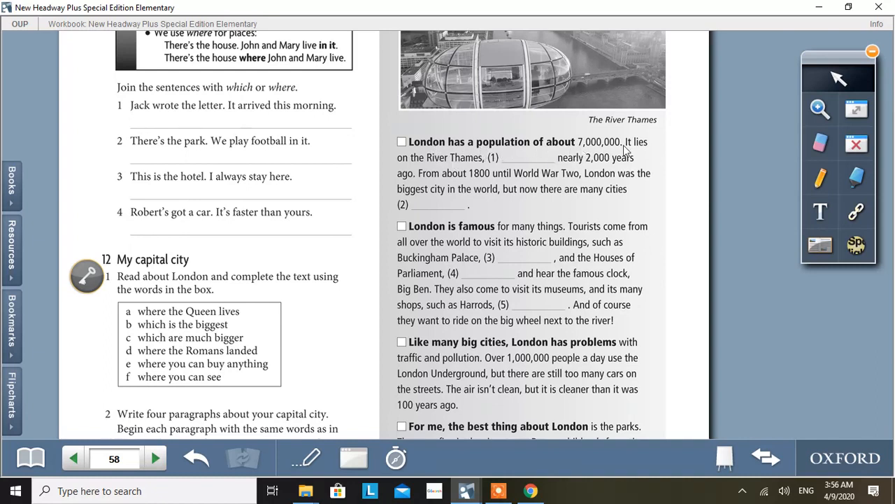
mouse_move(475, 171)
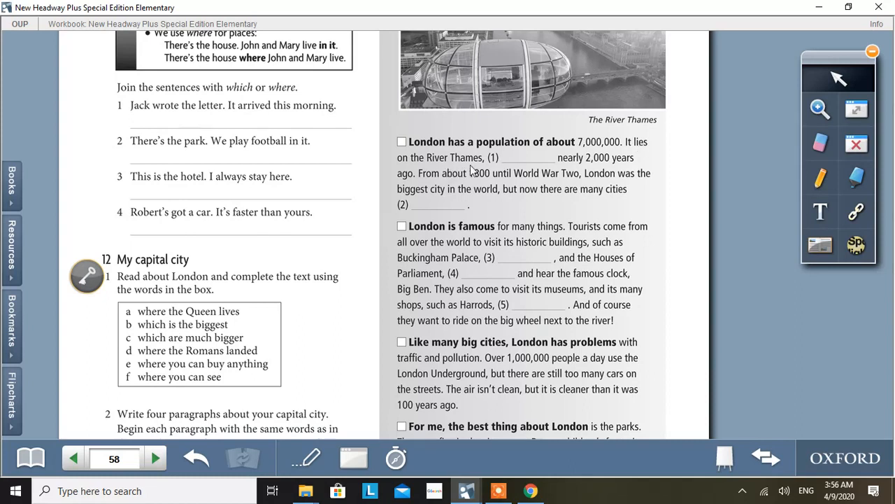
mouse_move(470, 171)
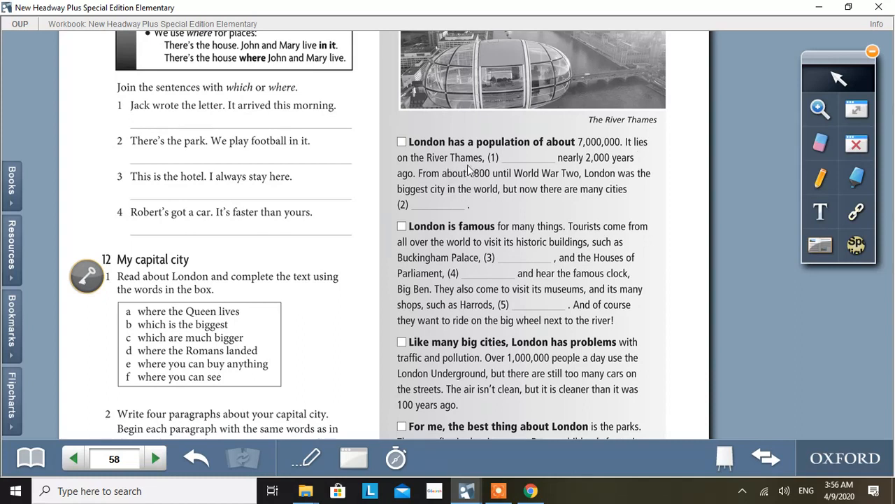